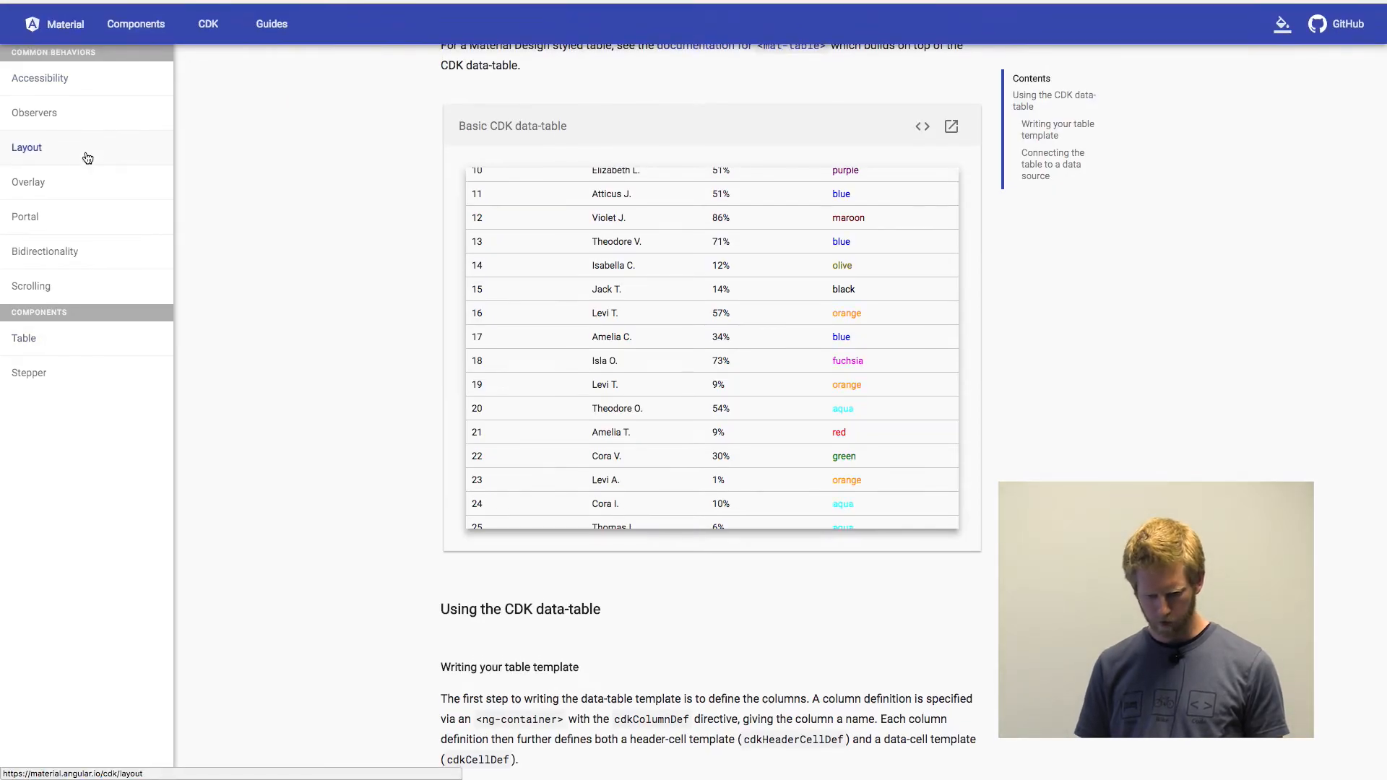
- Go from the data-table guide to the Stepper page under Components
left_click(135, 24)
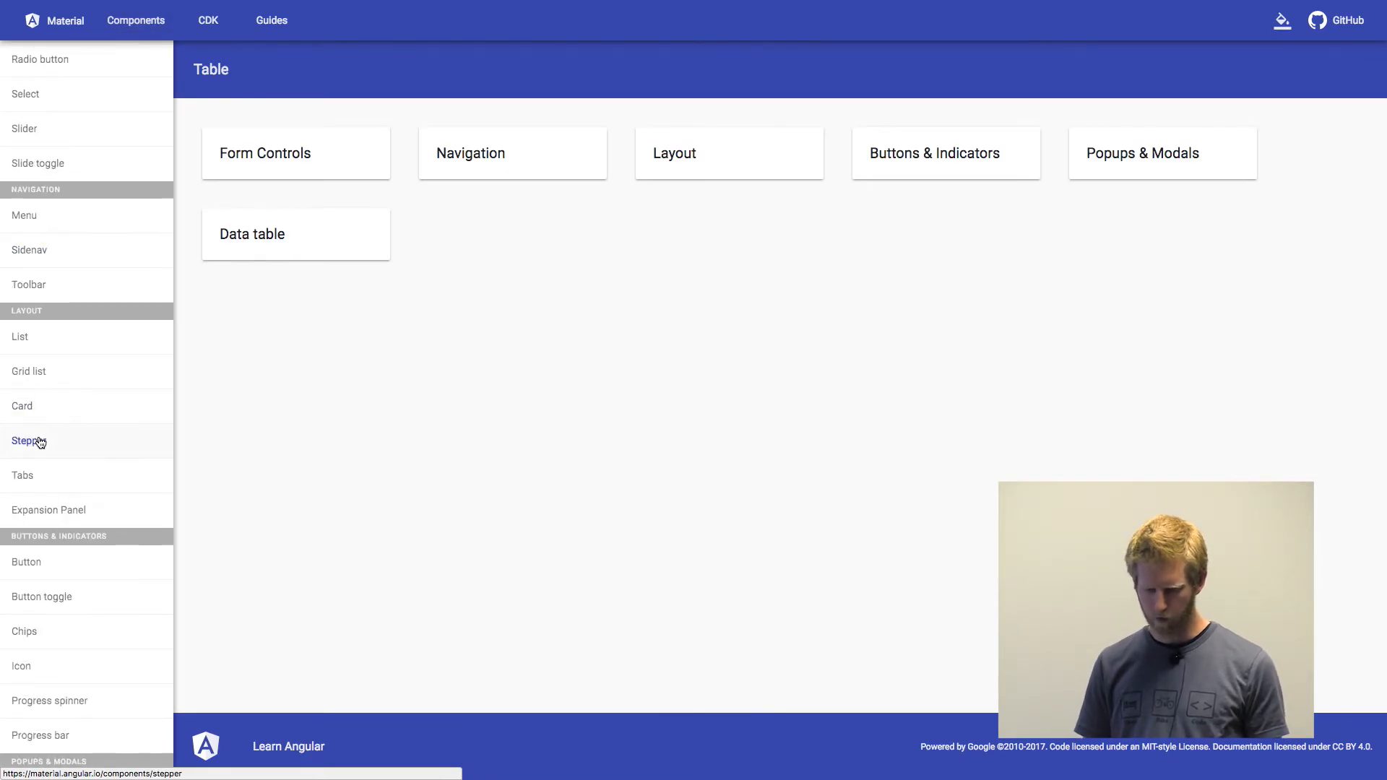
left_click(29, 441)
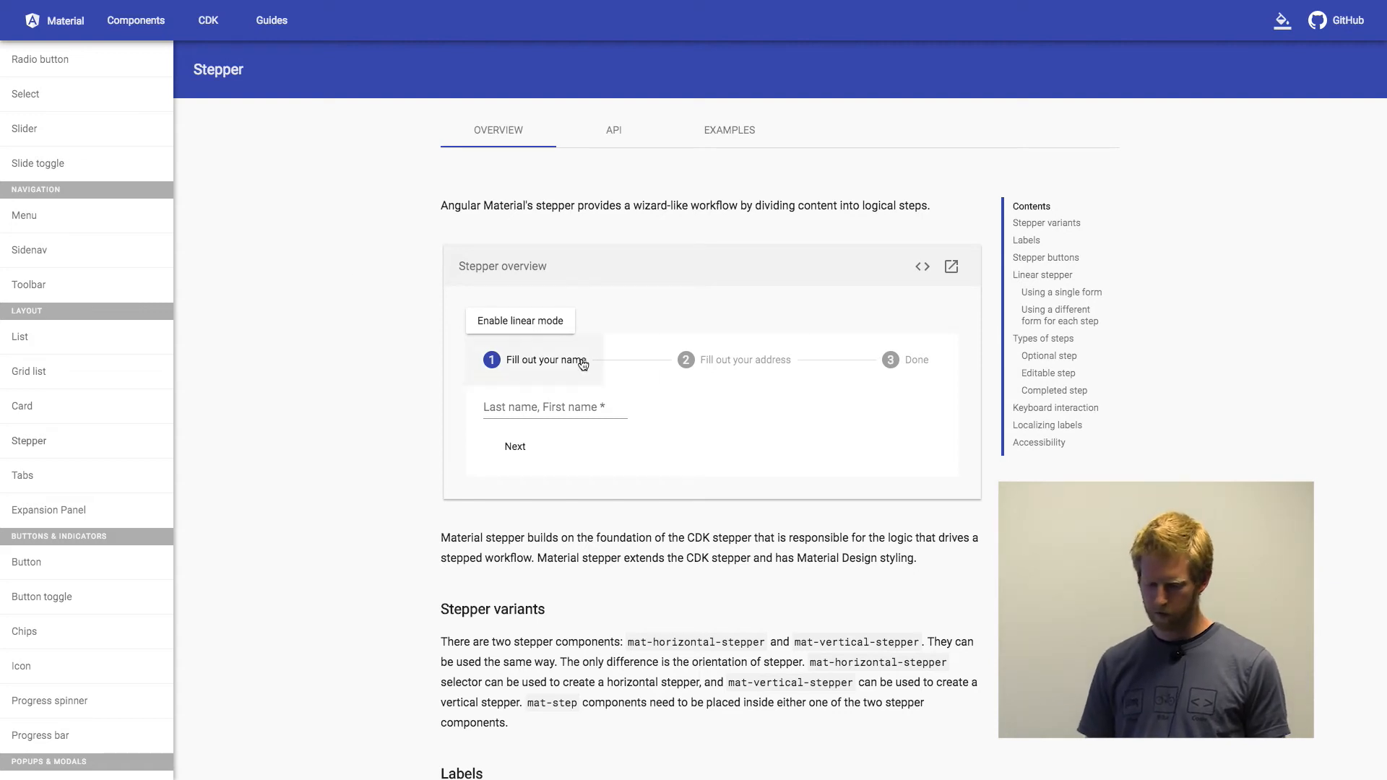
- Enter 'asdfsd' in the stepper demo's 'Last name, First name' field
type("asdfsd")
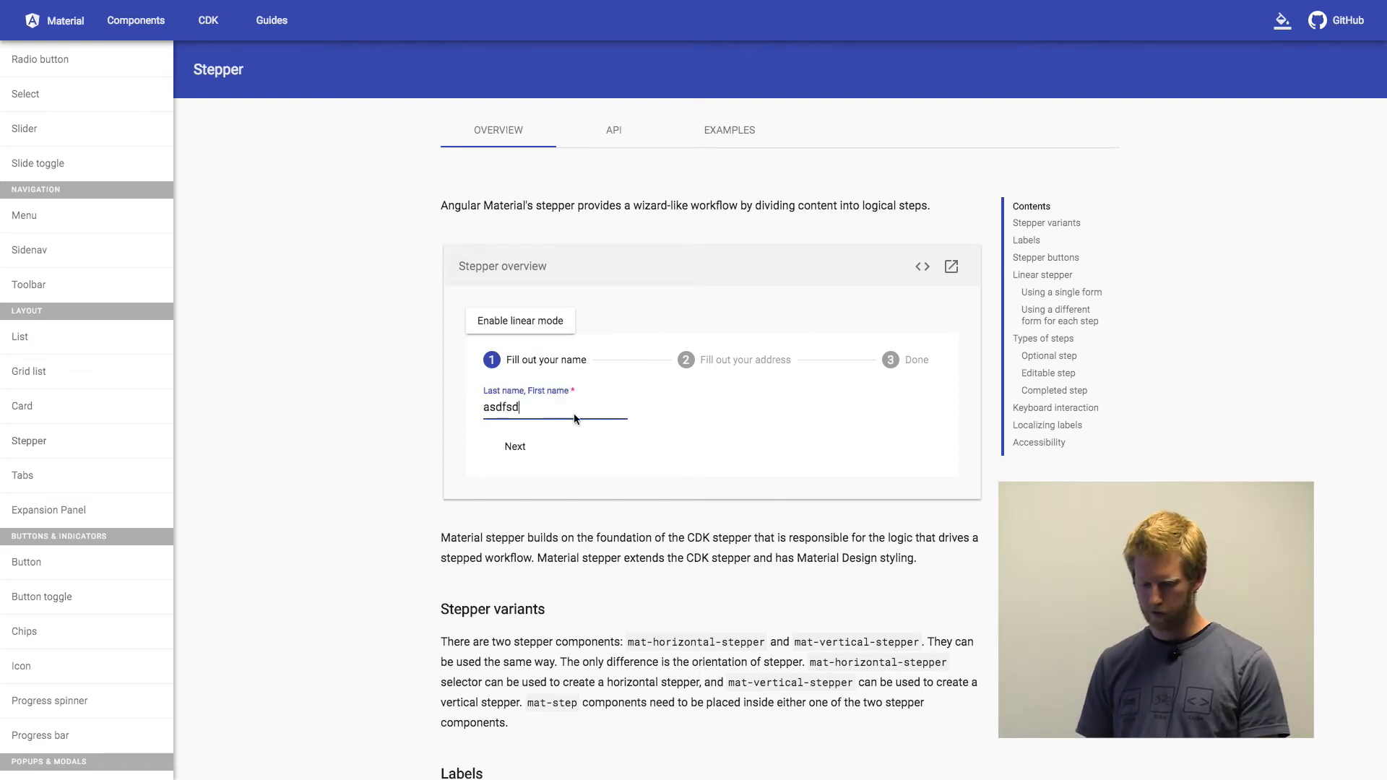
left_click(515, 446)
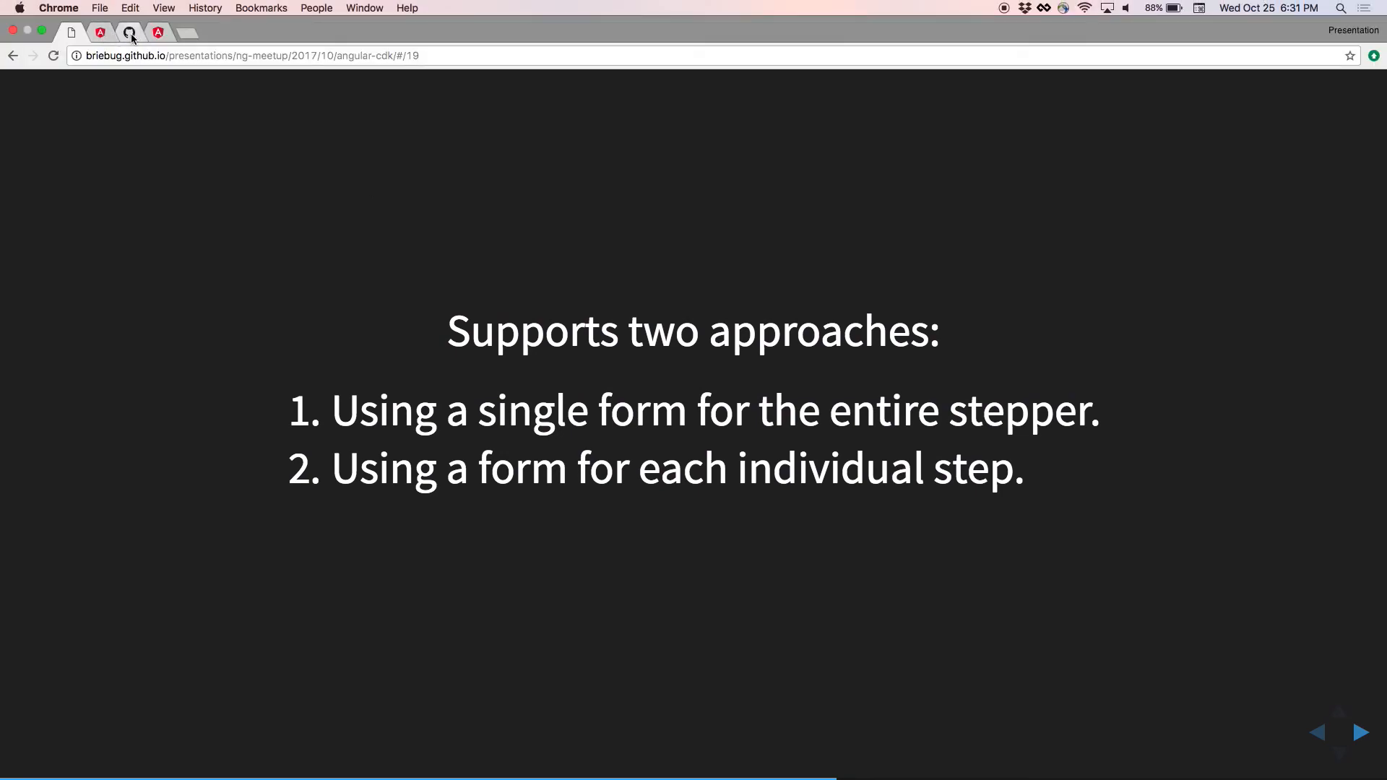
- Return to the material.angular.io tab and view the Stepper API reference
left_click(99, 32)
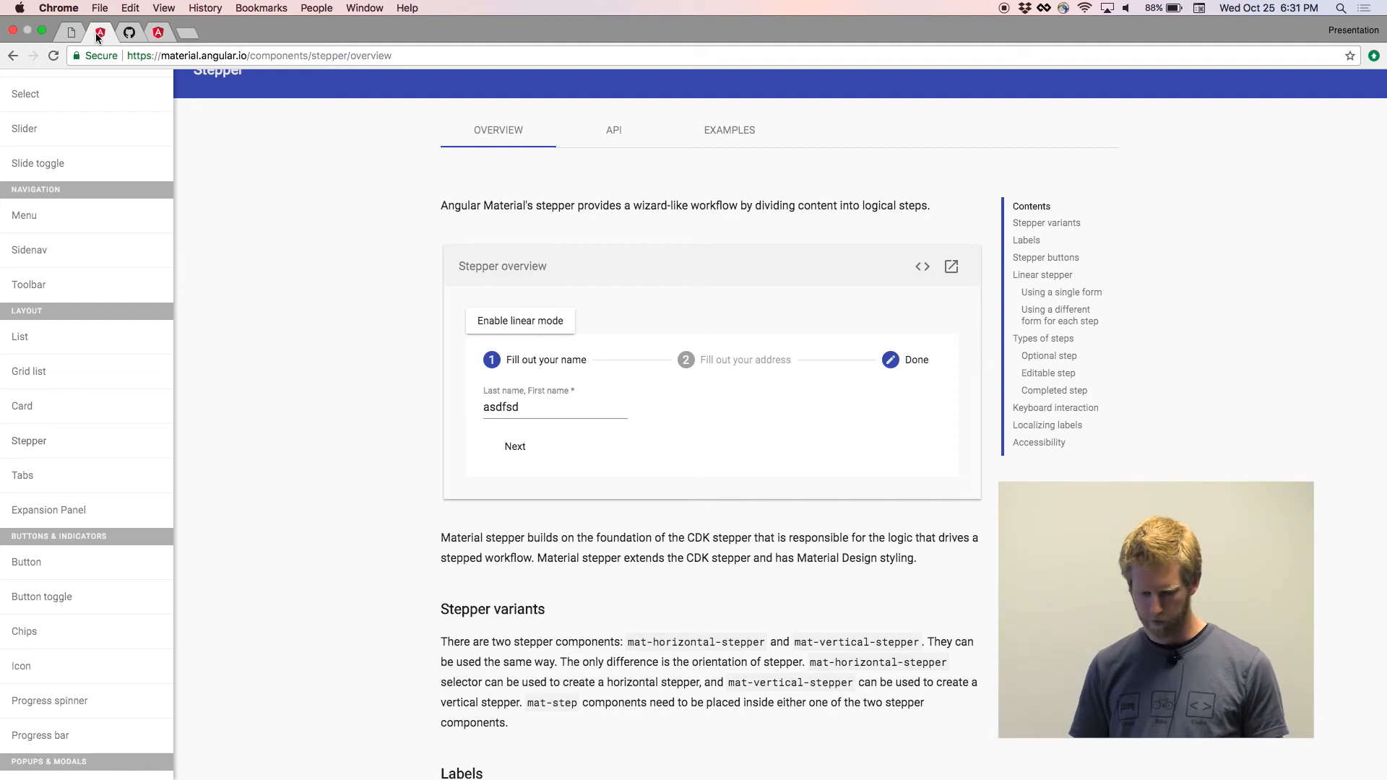
left_click(613, 130)
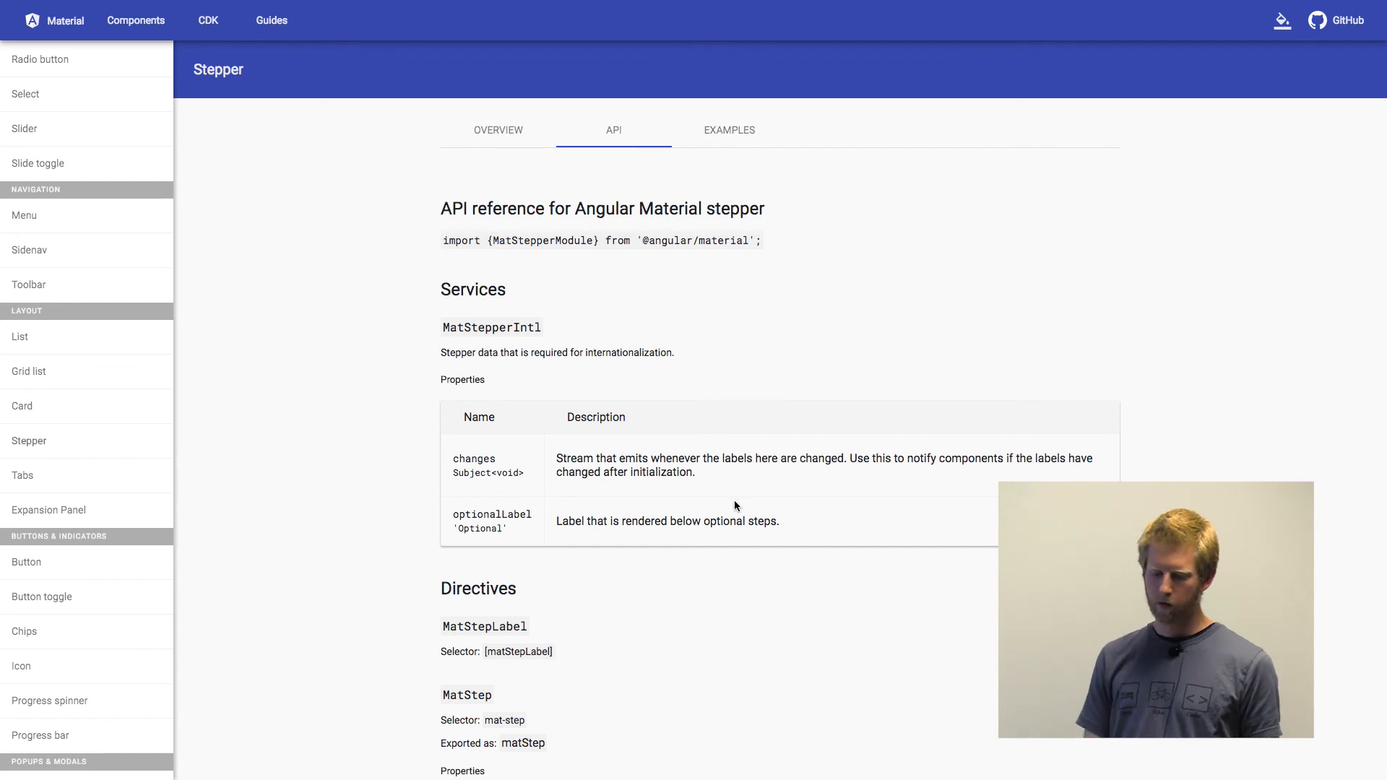
scroll("down", 3)
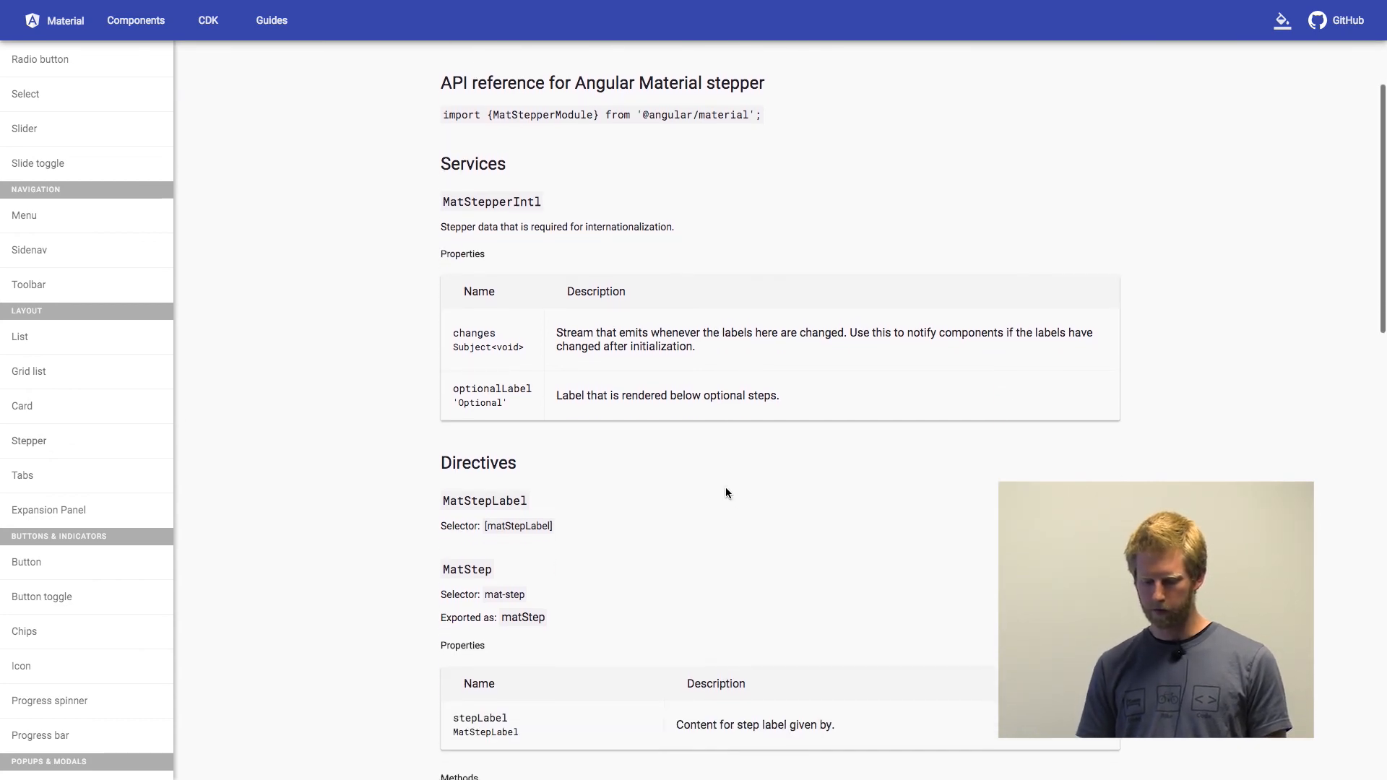
scroll("down", 3)
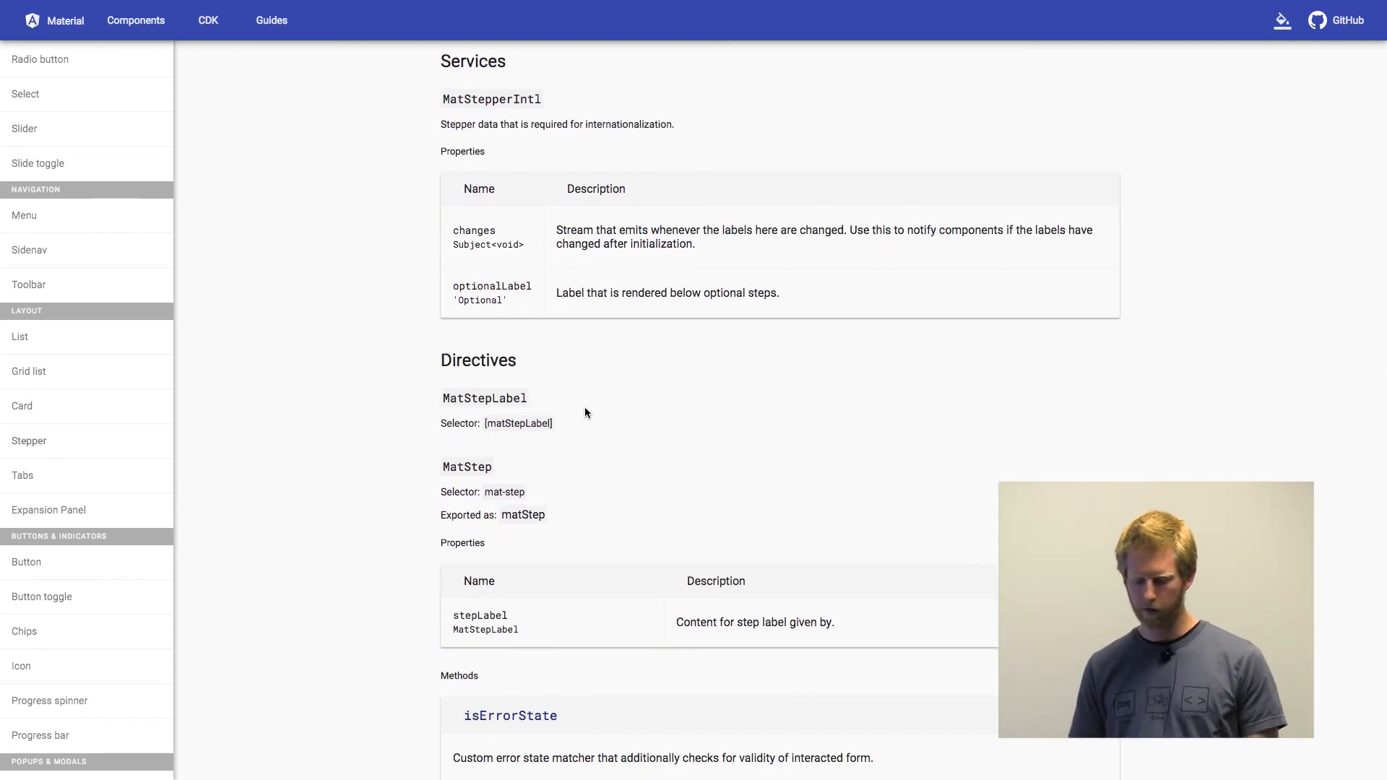
scroll("down", 3)
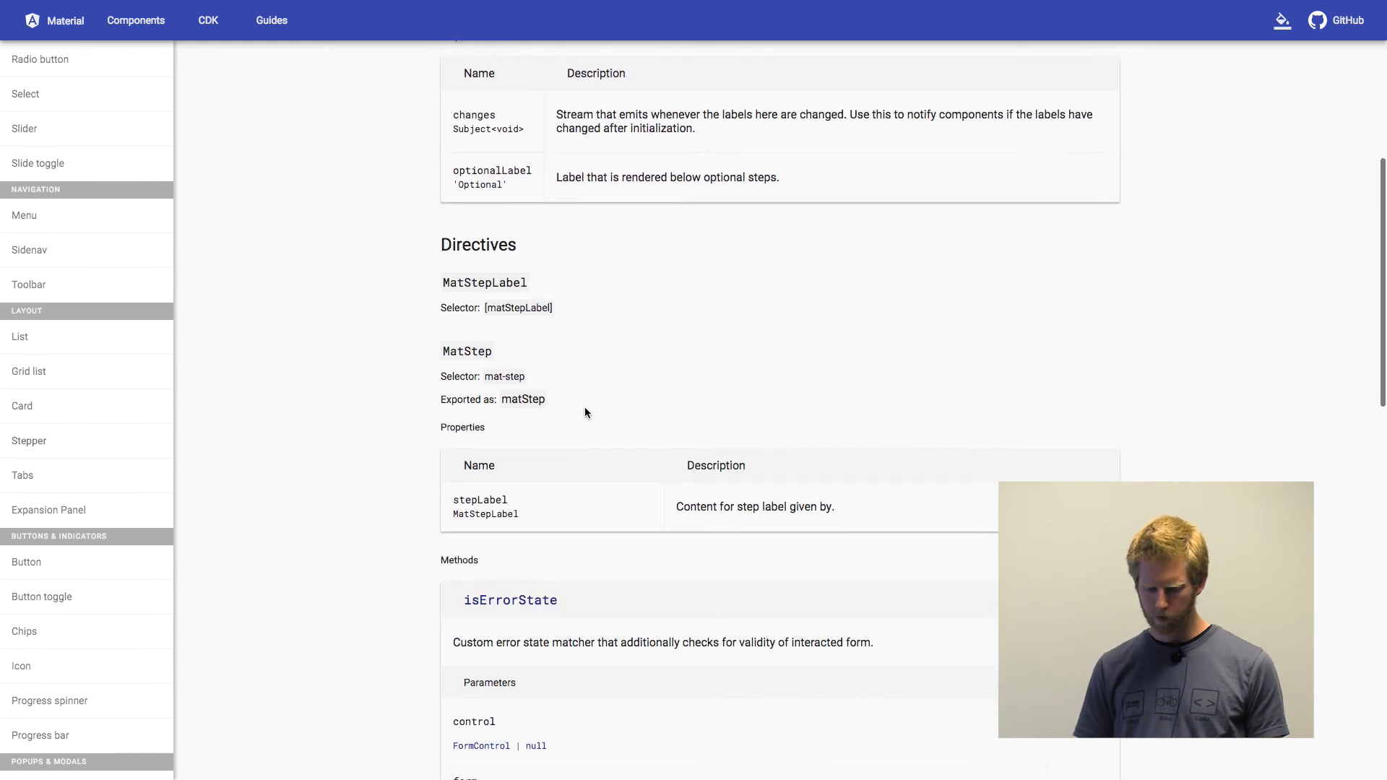
scroll("down", 3)
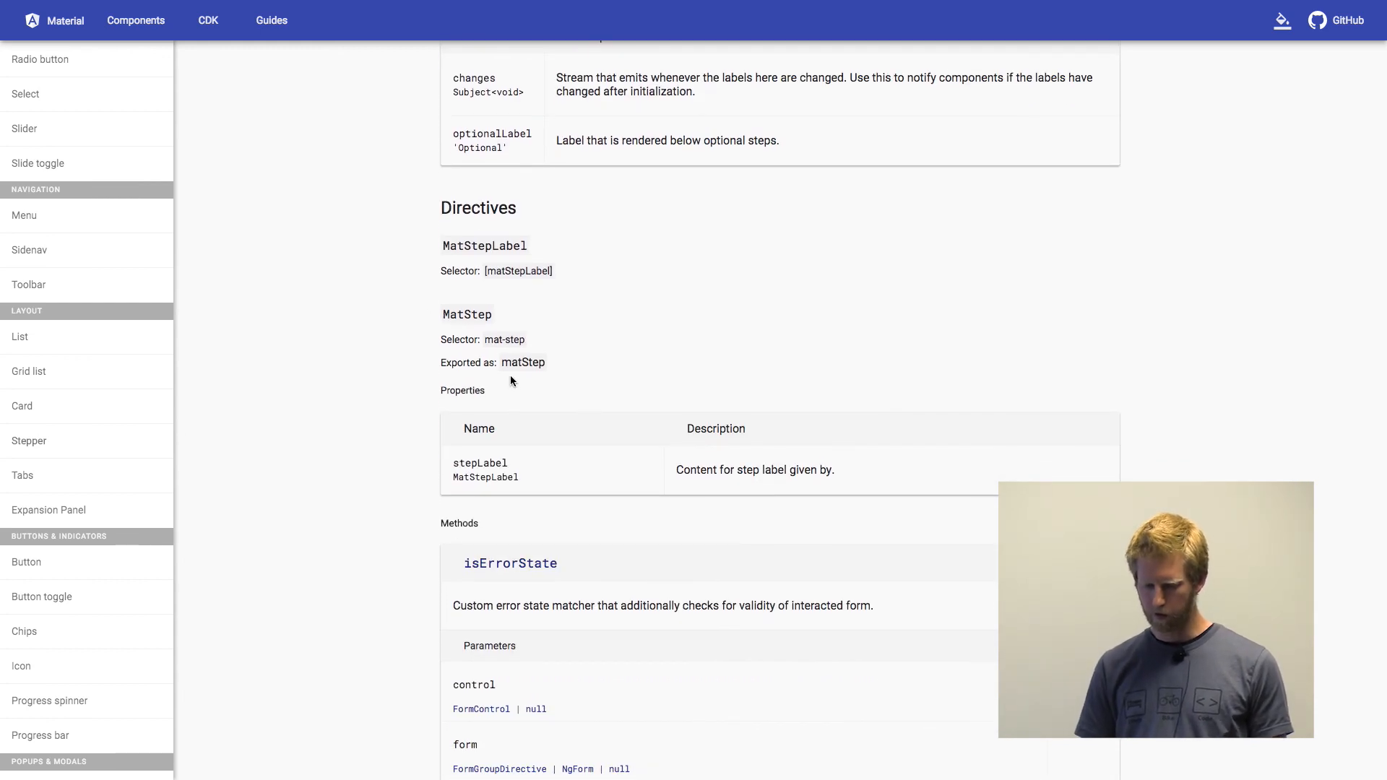
scroll("down", 3)
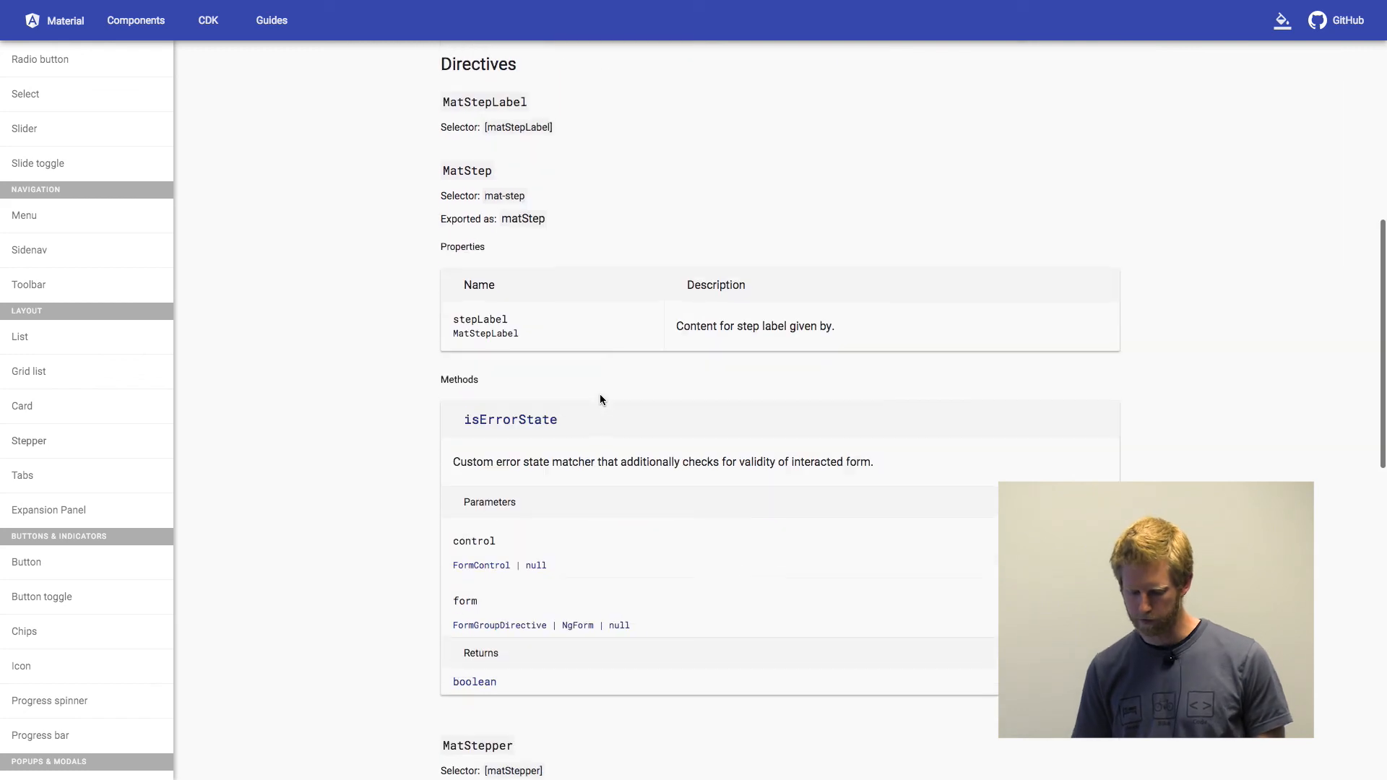
scroll("down", 3)
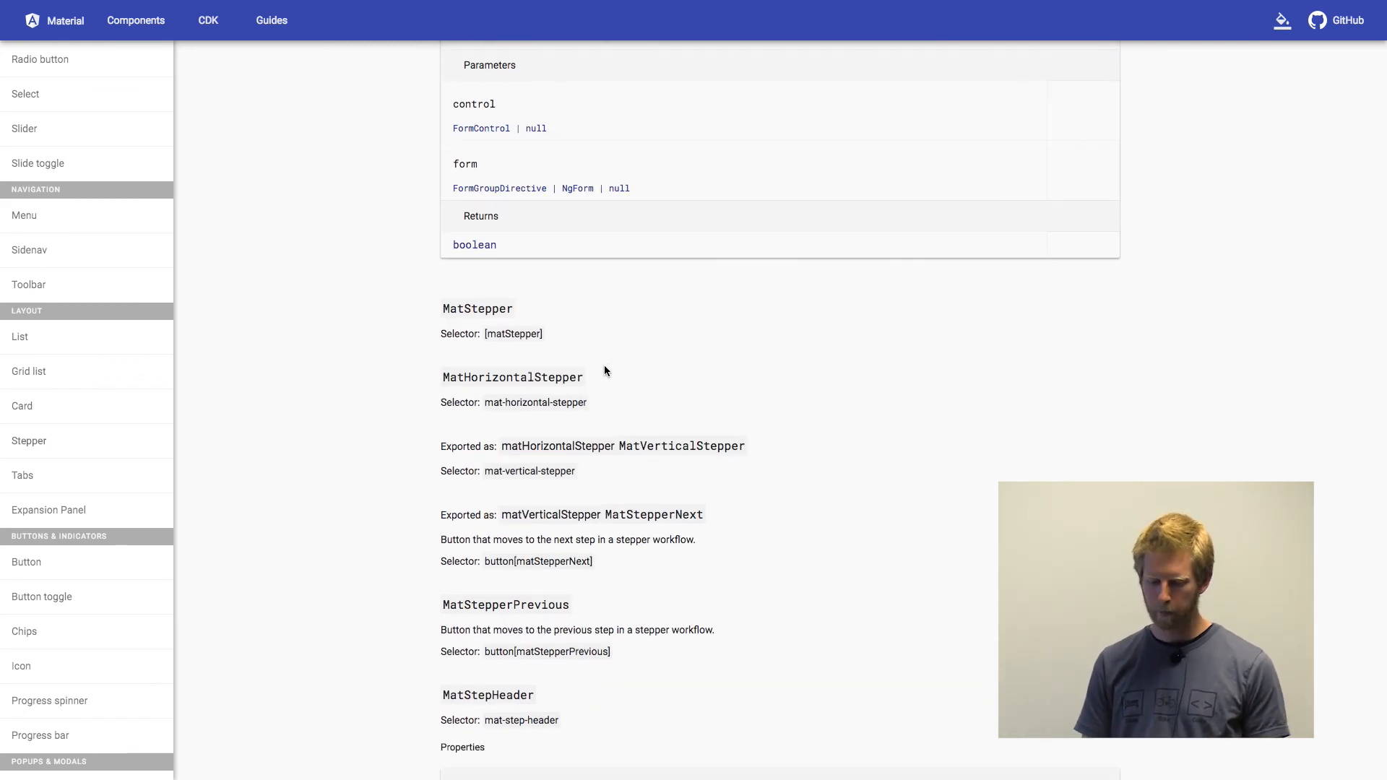
scroll("down", 3)
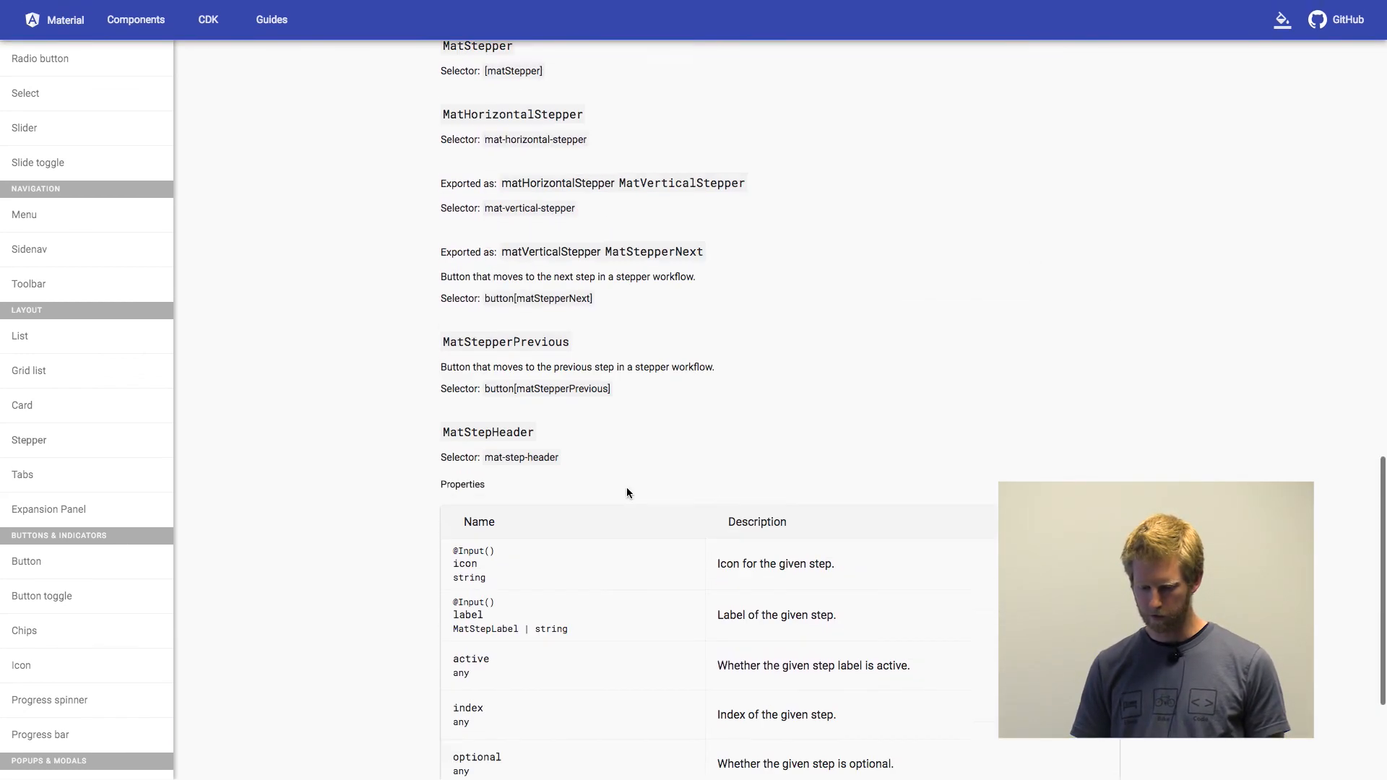
scroll("down", 3)
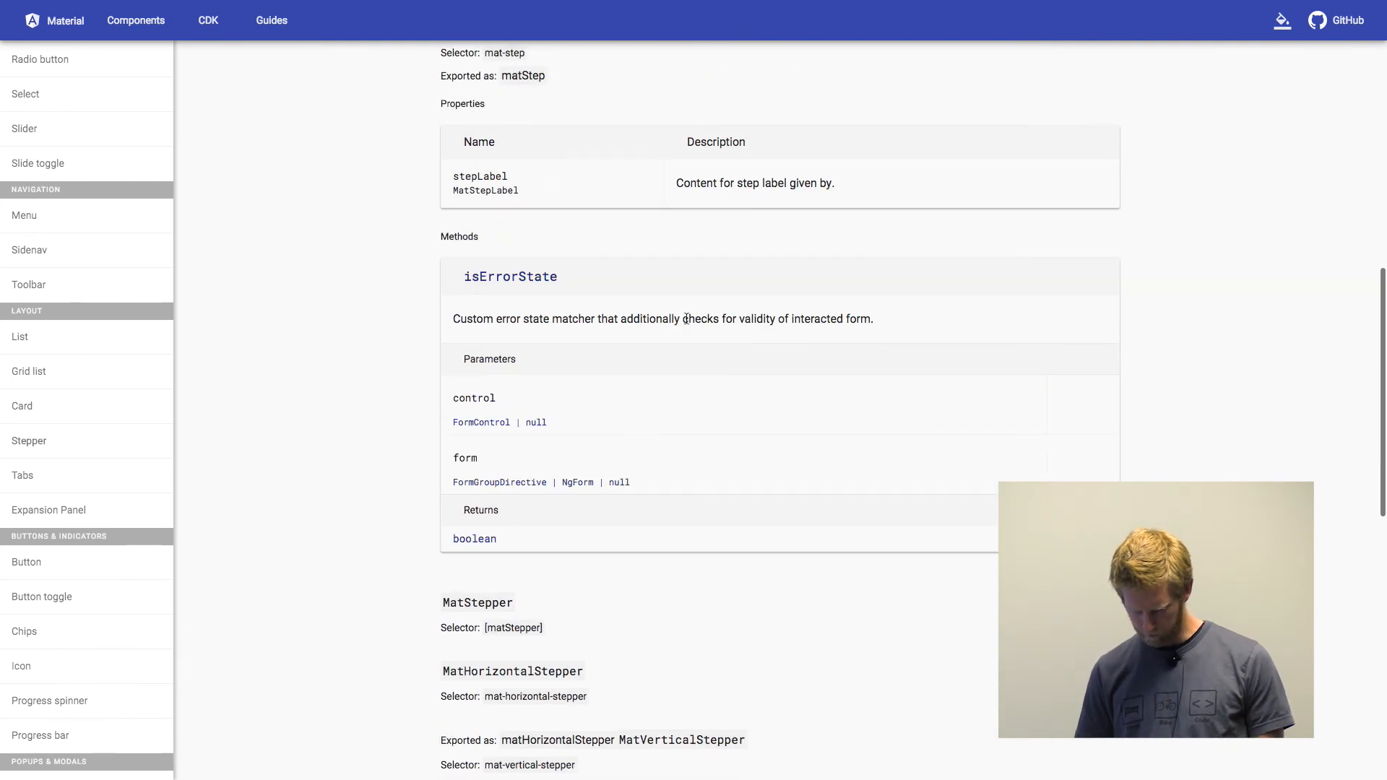
scroll("up", 3)
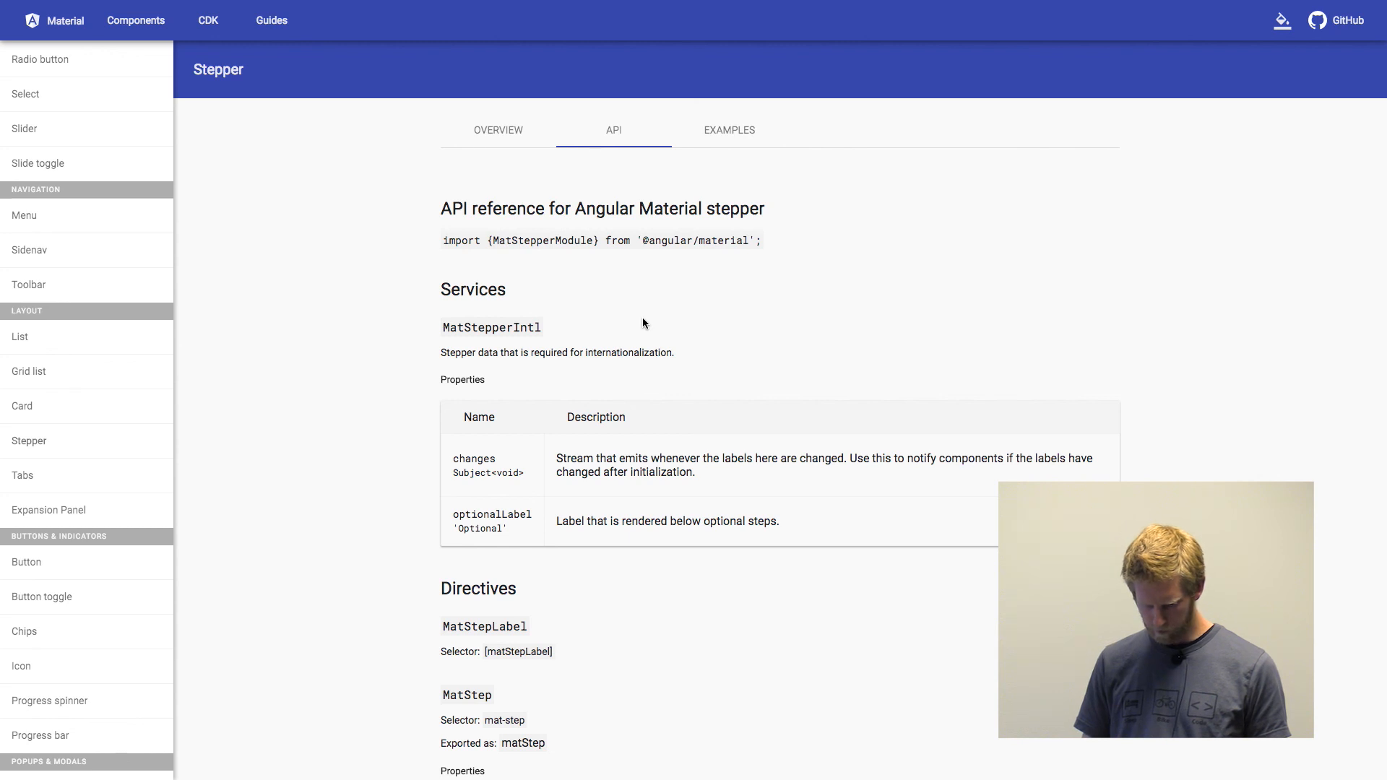
mouse_move(607, 320)
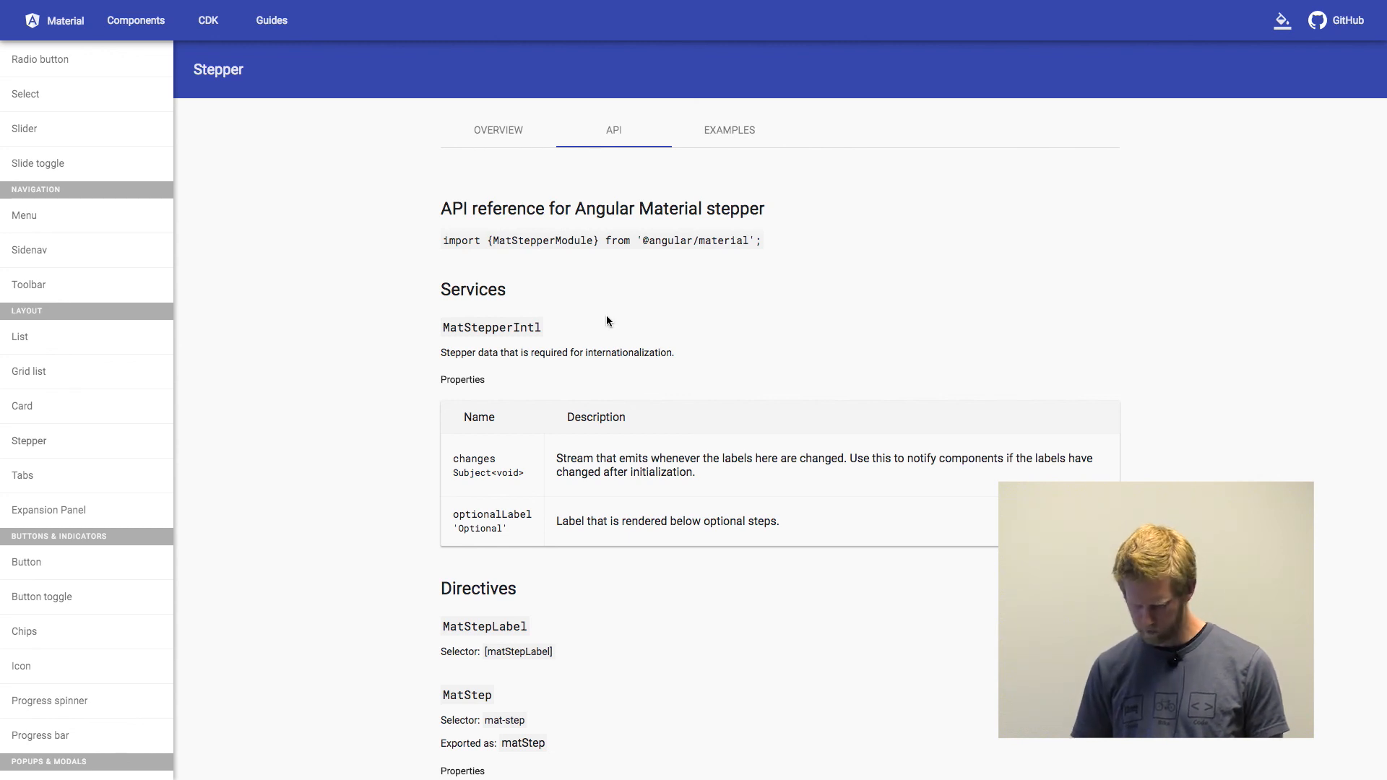